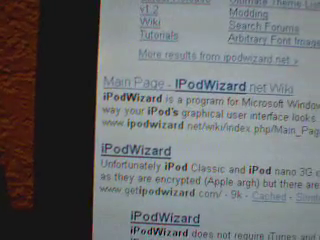
scroll(down, 3)
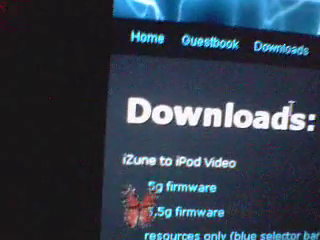
scroll(down, 3)
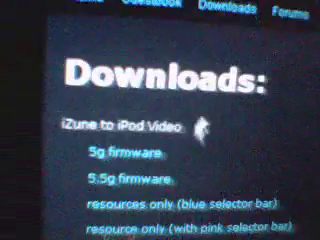